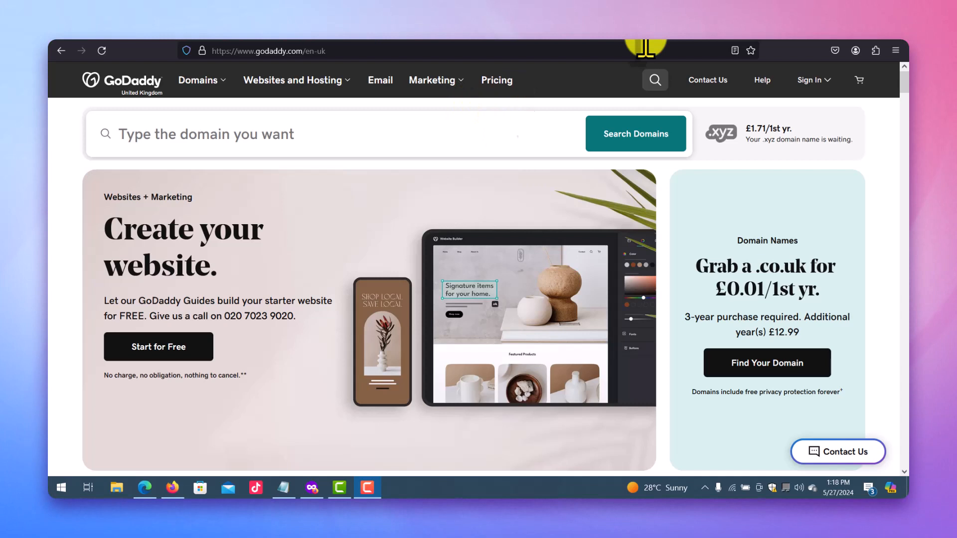
{"action": "mouse_move", "coordinate": [668, 46]}
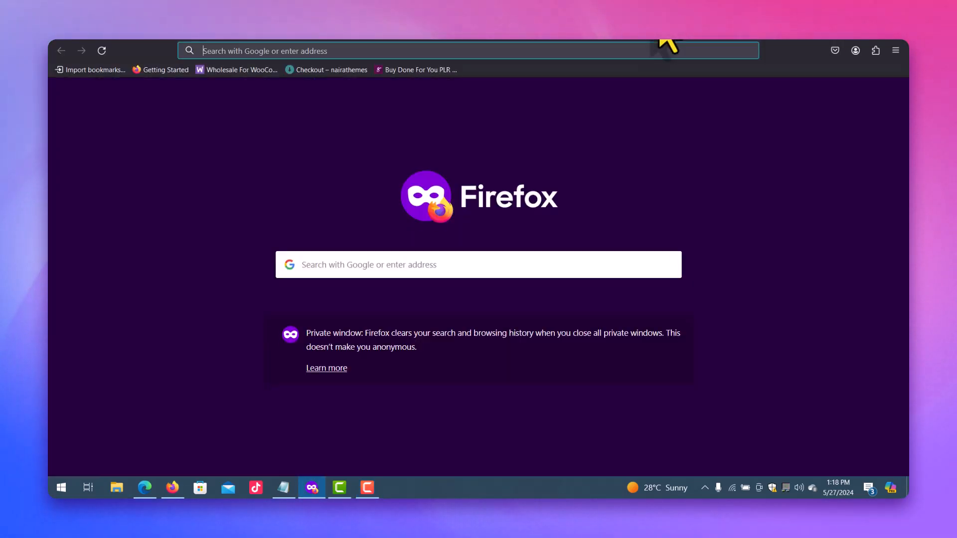
Enter streamyard.com/ in the private window's address bar.
{"action": "type", "text": "streamyard.com/"}
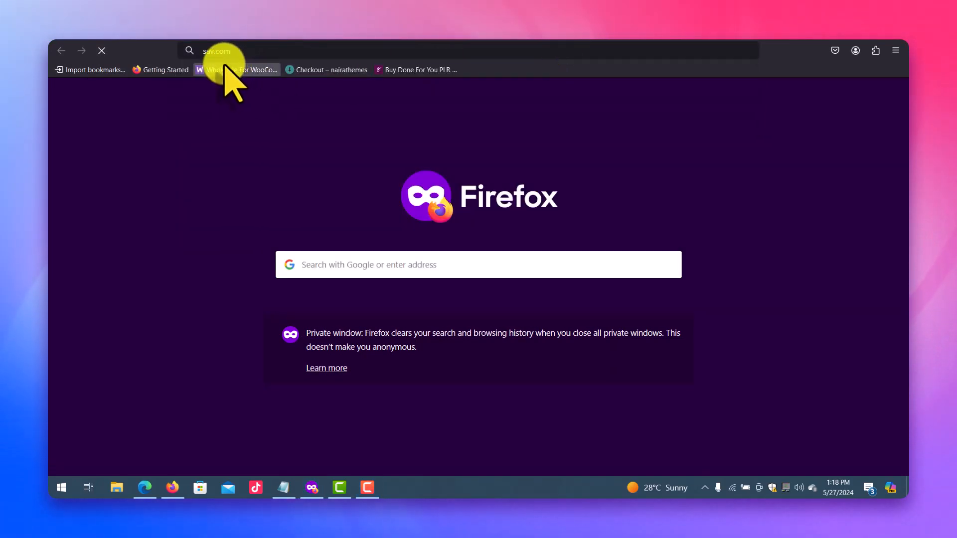
{"action": "mouse_move", "coordinate": [297, 424]}
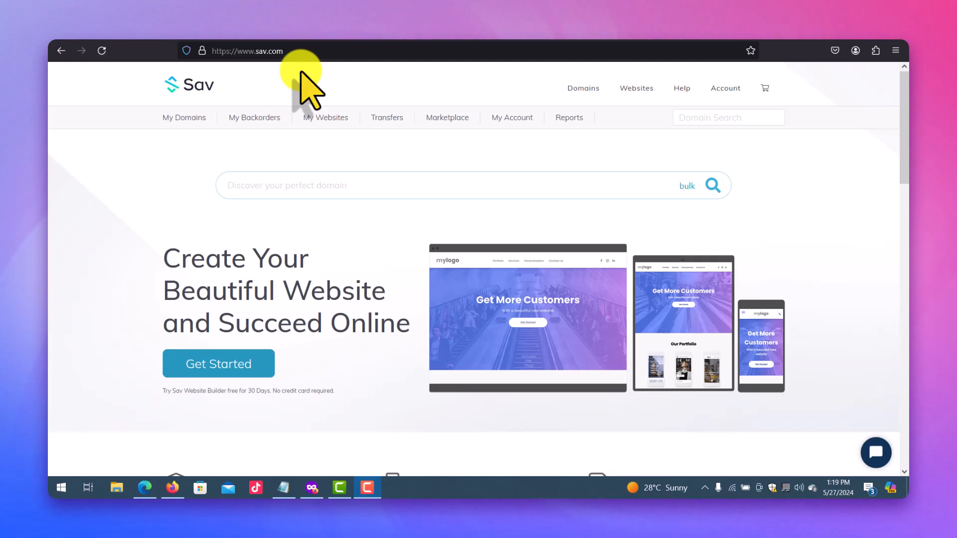
{"action": "mouse_move", "coordinate": [253, 117]}
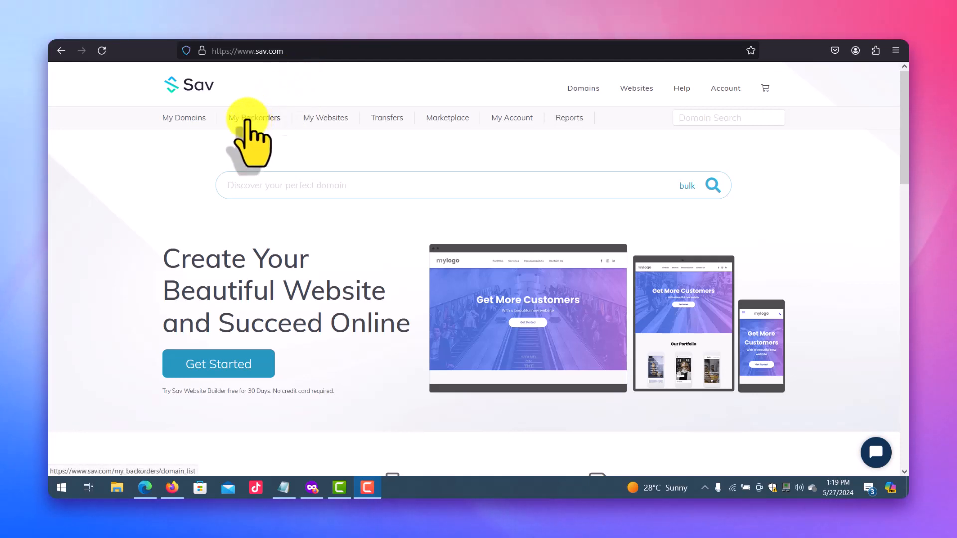
Go to My Backorders to see the one active backorder request.
{"action": "left_click", "coordinate": [253, 117]}
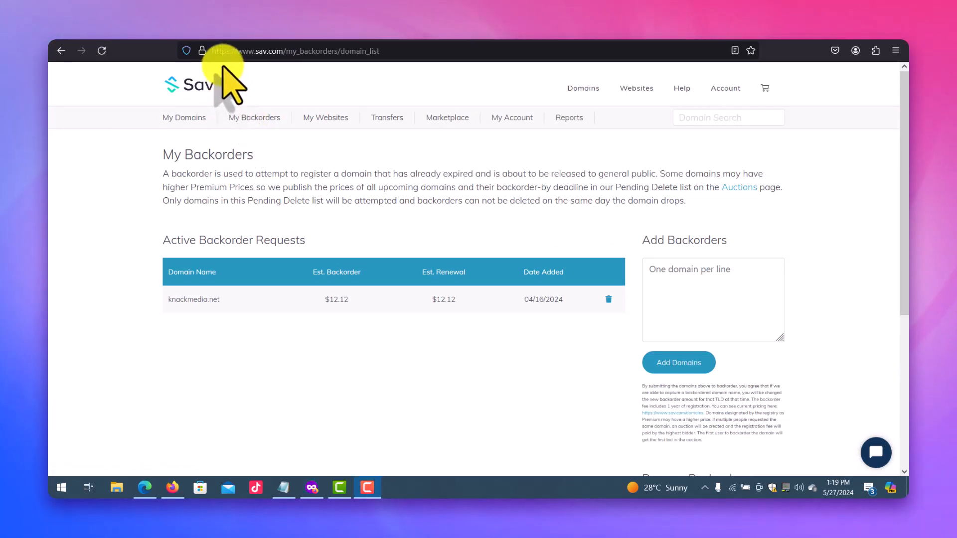
{"action": "mouse_move", "coordinate": [196, 299]}
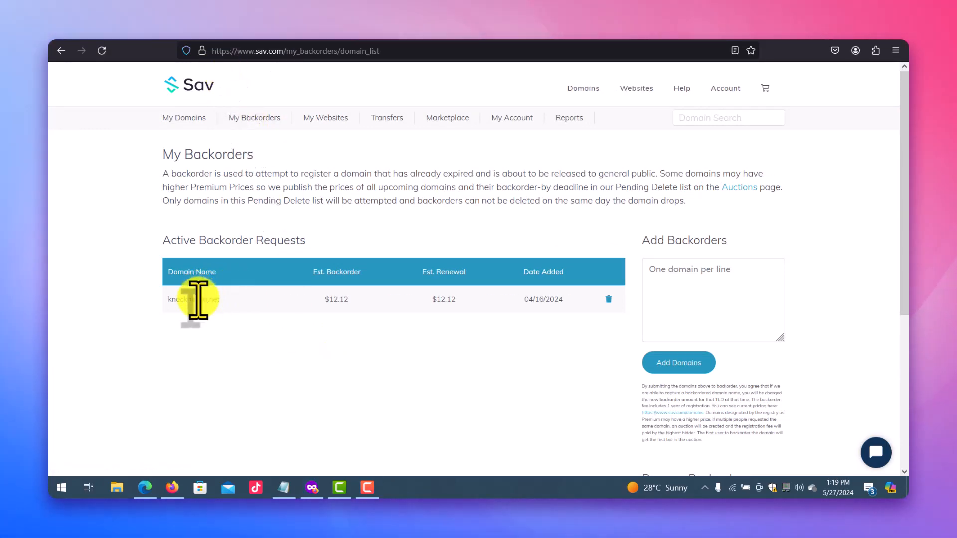
{"action": "mouse_move", "coordinate": [220, 326]}
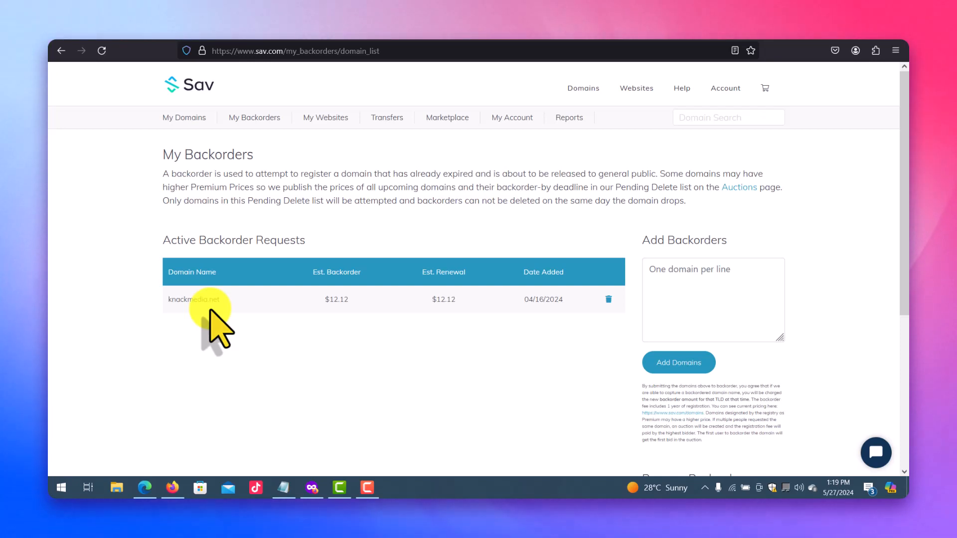
{"action": "mouse_move", "coordinate": [405, 299]}
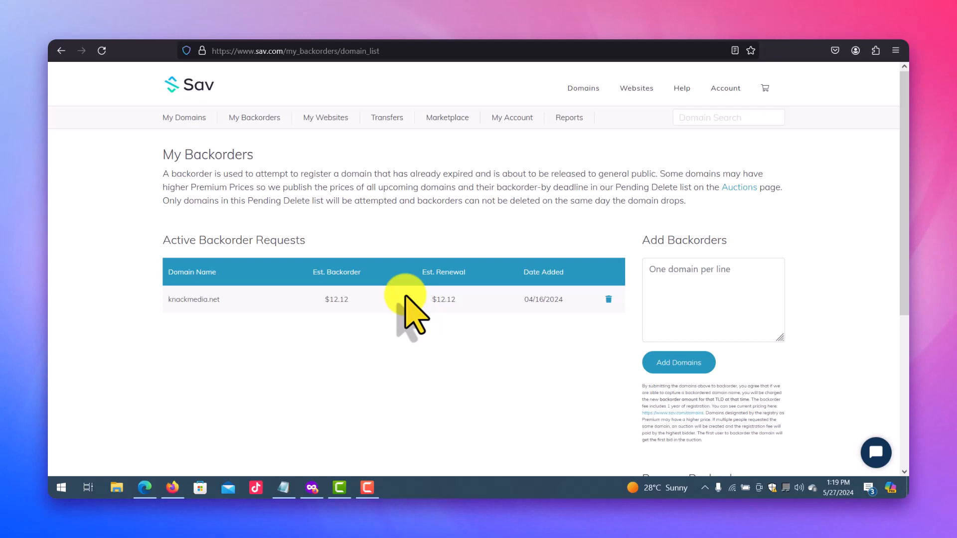
{"action": "mouse_move", "coordinate": [660, 294]}
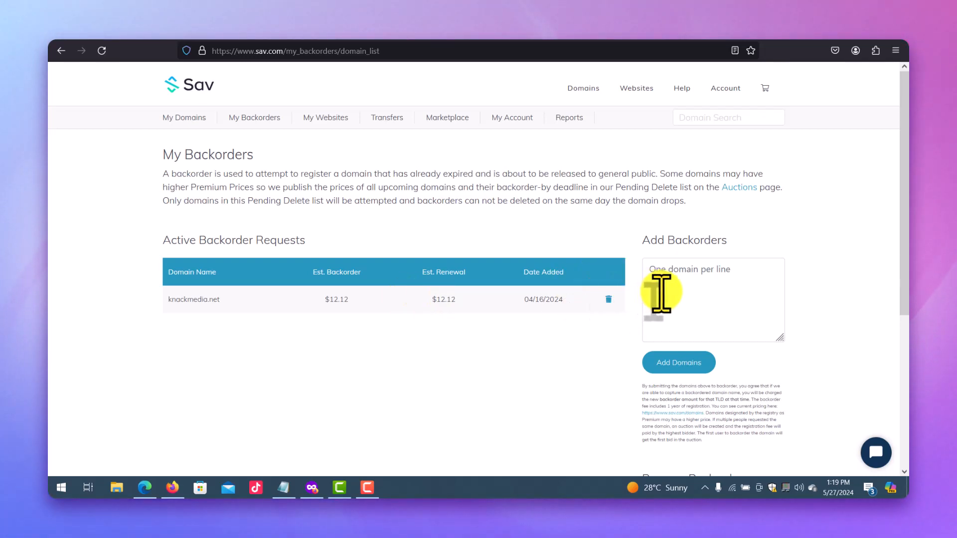
Enter example.com in Add Backorders and submit it with Add Domains.
{"action": "left_click", "coordinate": [712, 299]}
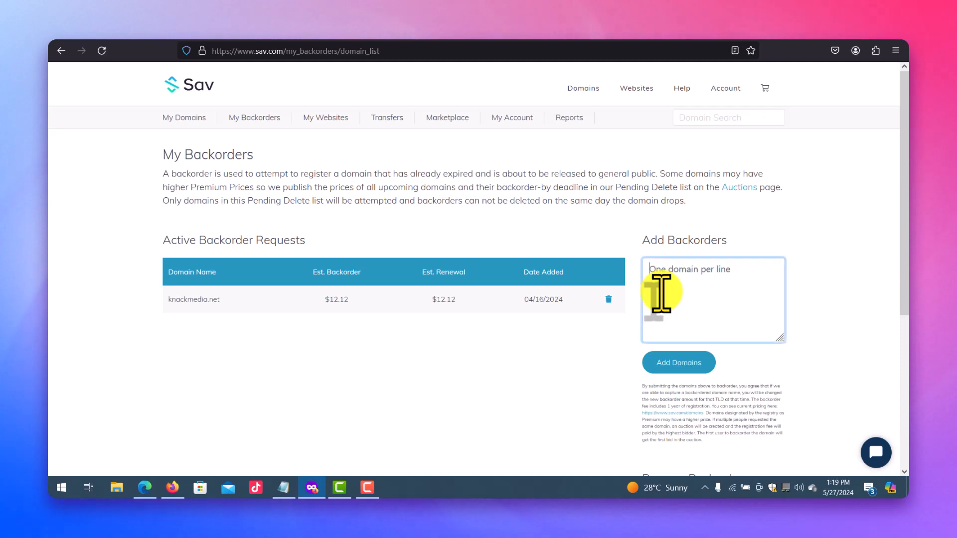
{"action": "type", "text": "example"}
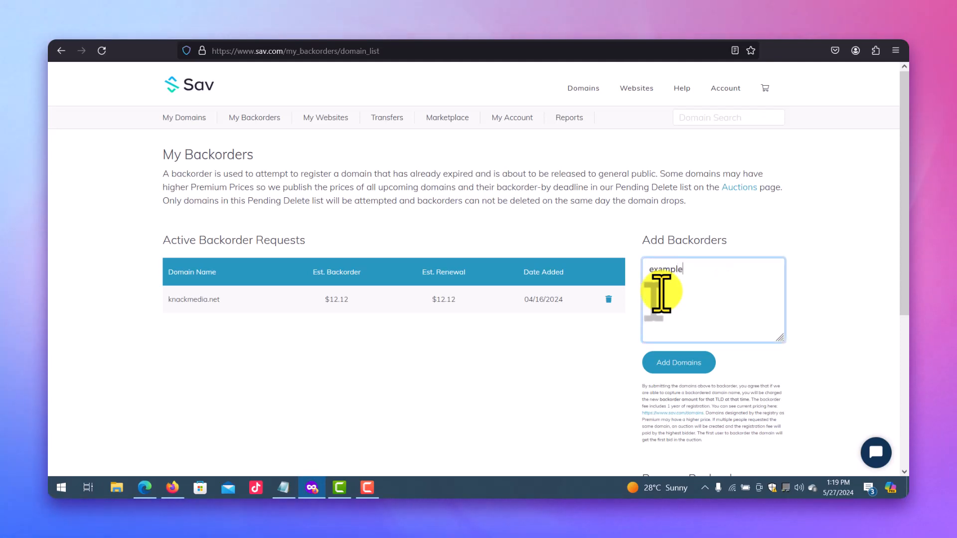
{"action": "type", "text": ".com"}
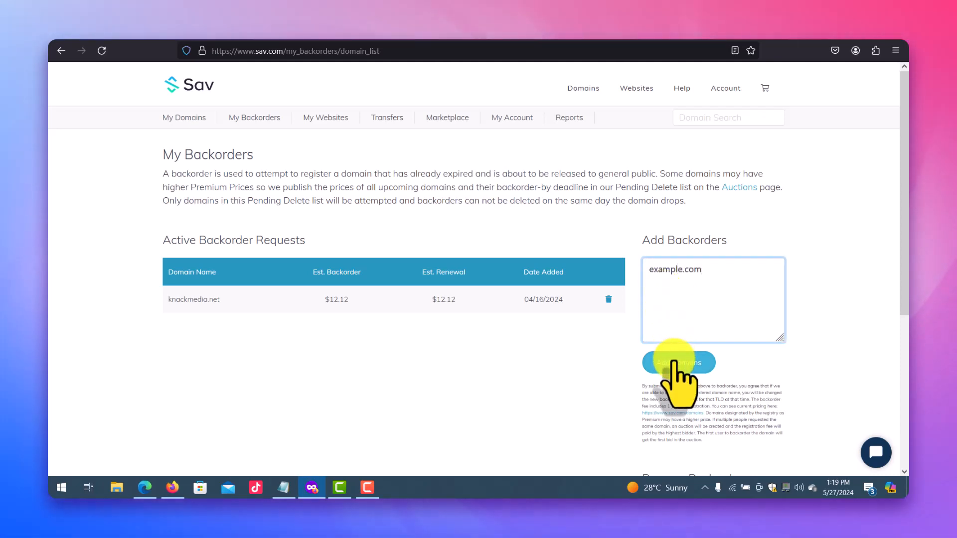
{"action": "left_click", "coordinate": [677, 361]}
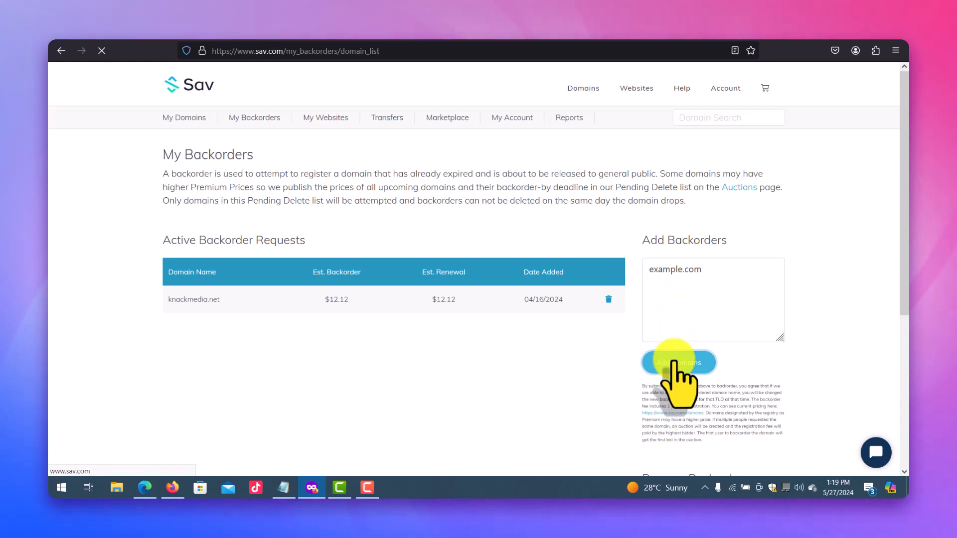
{"action": "left_click", "coordinate": [678, 361]}
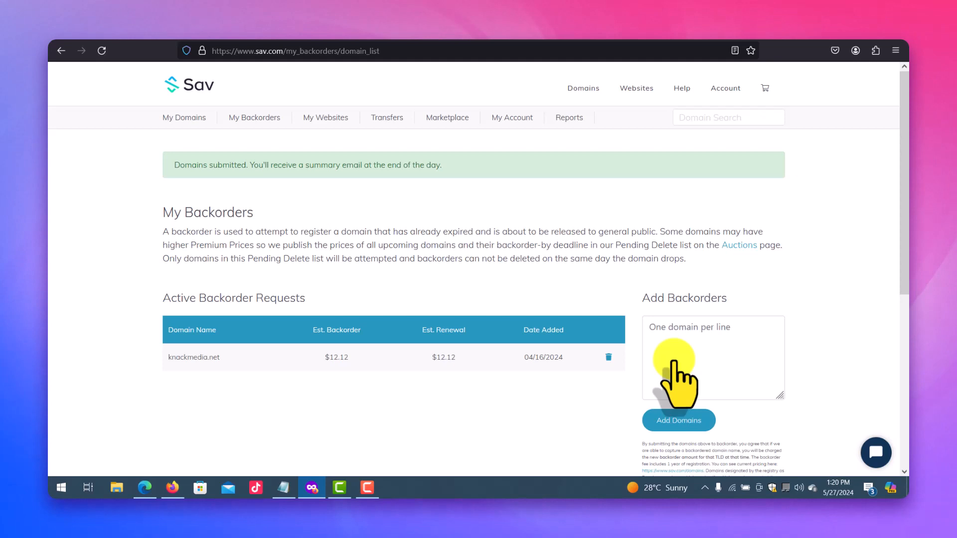
{"action": "mouse_move", "coordinate": [334, 366]}
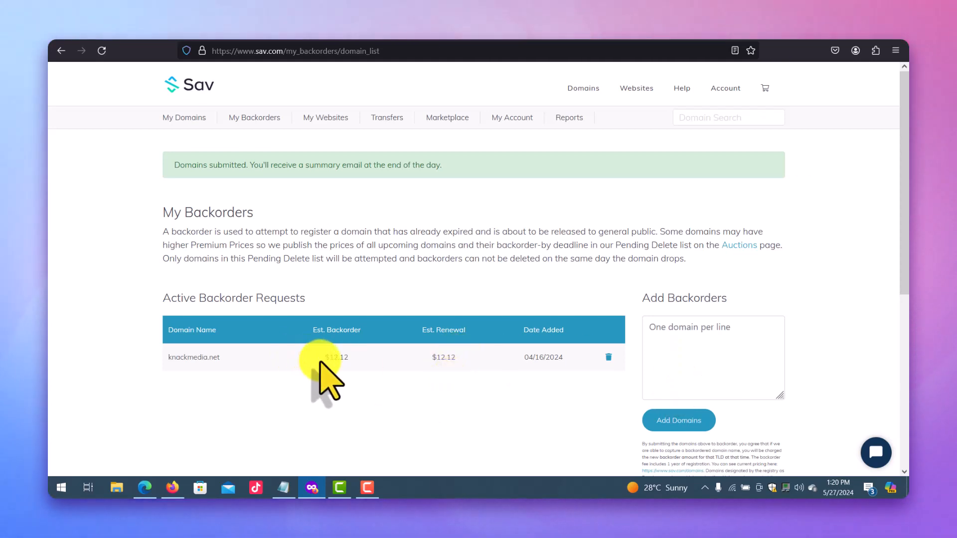
{"action": "mouse_move", "coordinate": [259, 363]}
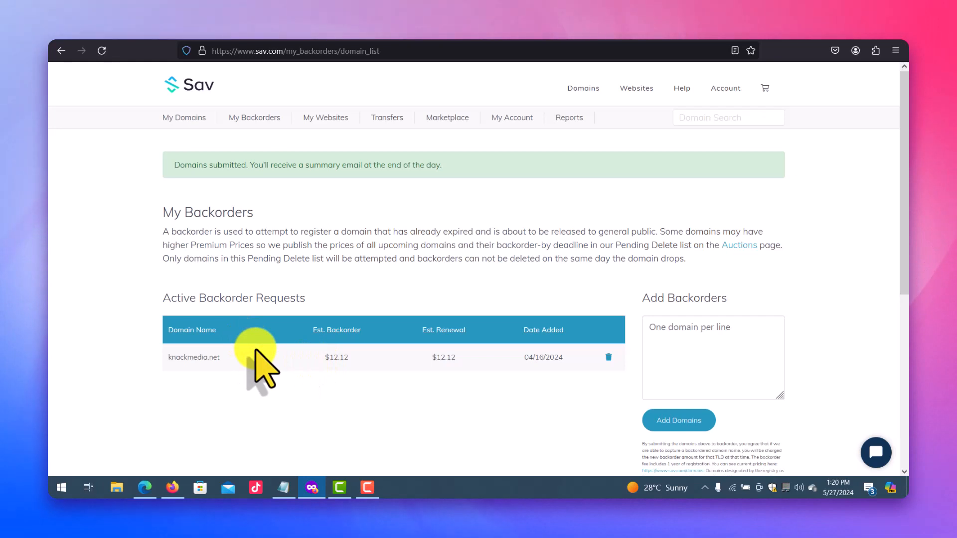
Open the live support chat from the bottom-right chat bubble.
{"action": "left_click", "coordinate": [875, 453]}
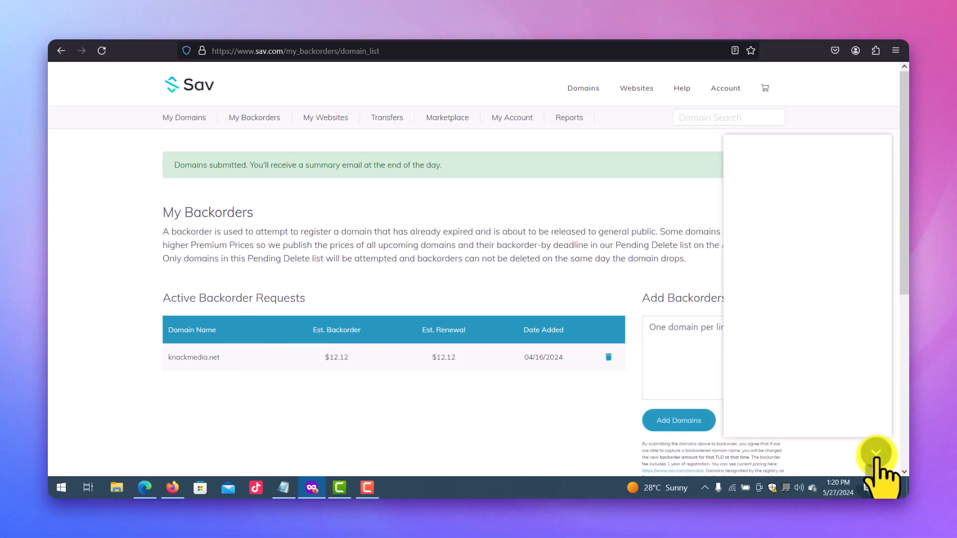
End the Sav Help chat session.
{"action": "left_click", "coordinate": [876, 453]}
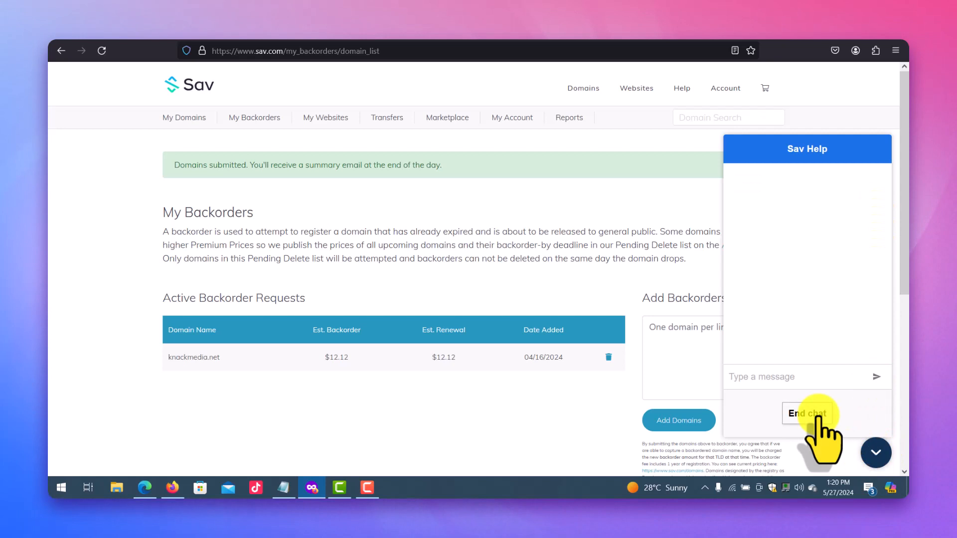
{"action": "left_click", "coordinate": [806, 413]}
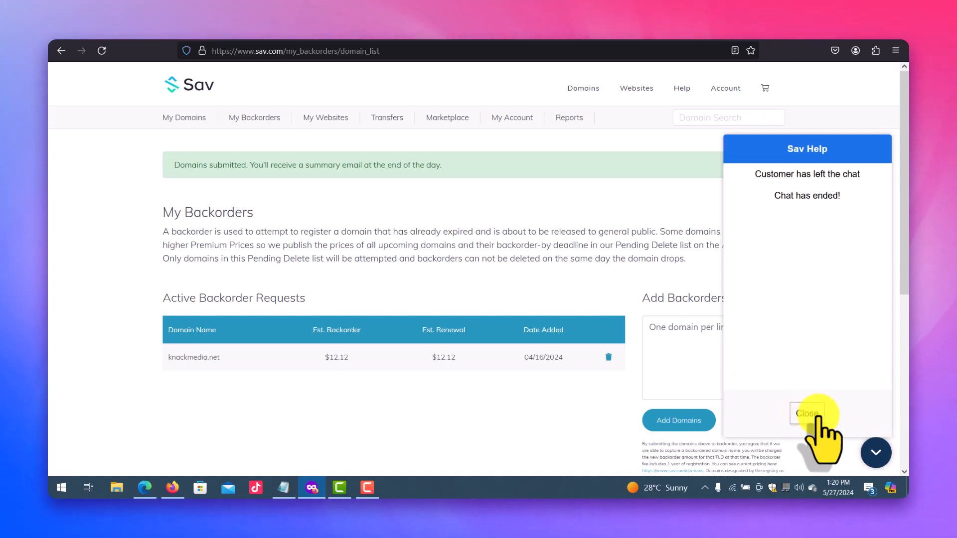